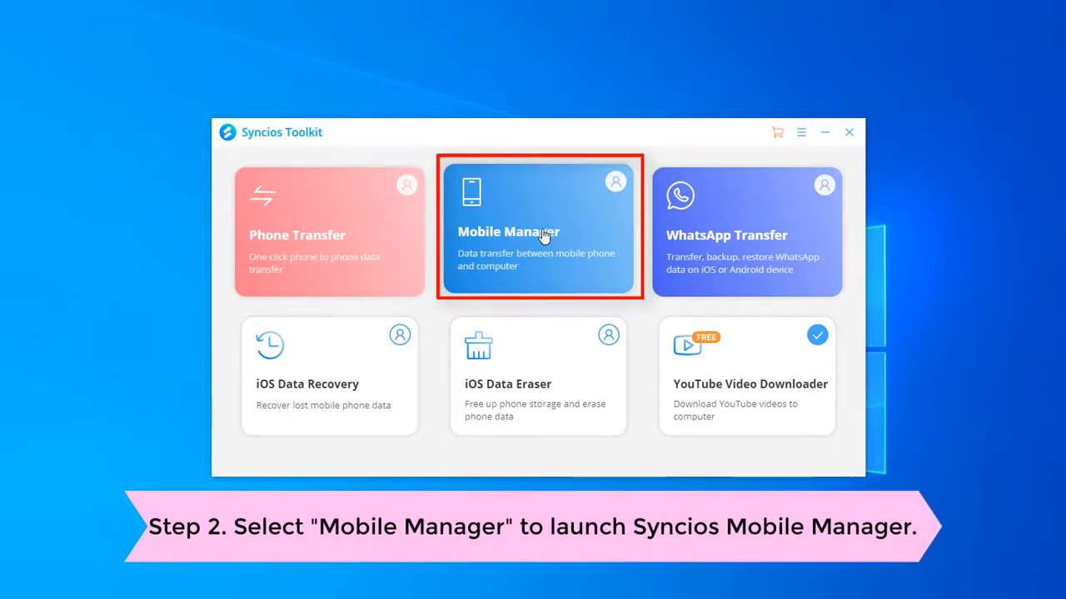
Launch Syncios Mobile Manager from the Syncios Toolkit to show the iPad overview.
click(538, 231)
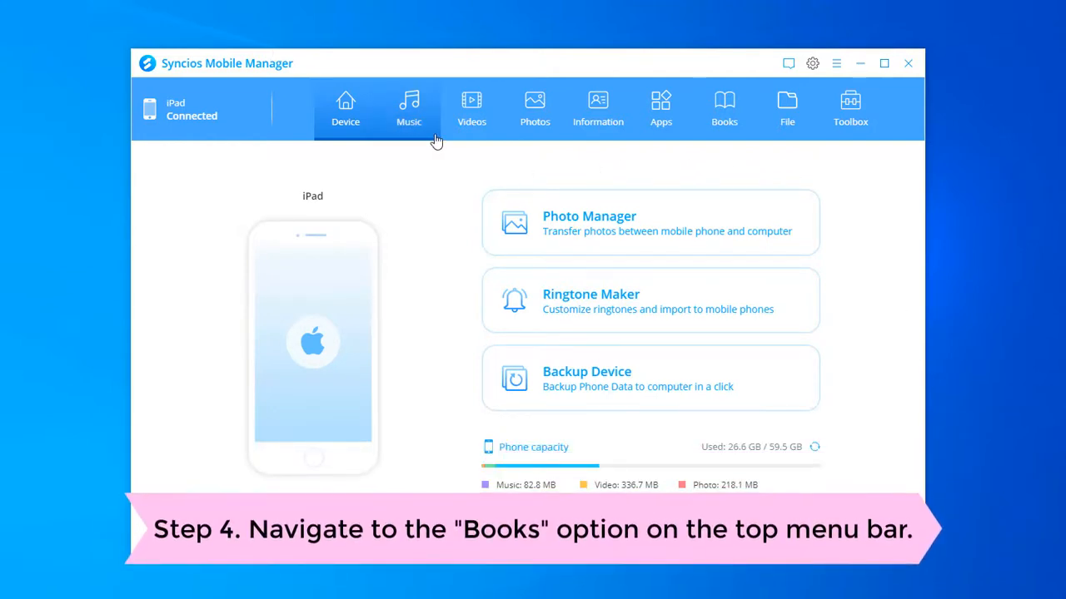
Go to Books, then Audiobooks, and bring up the Add File / Add Folder options.
click(724, 109)
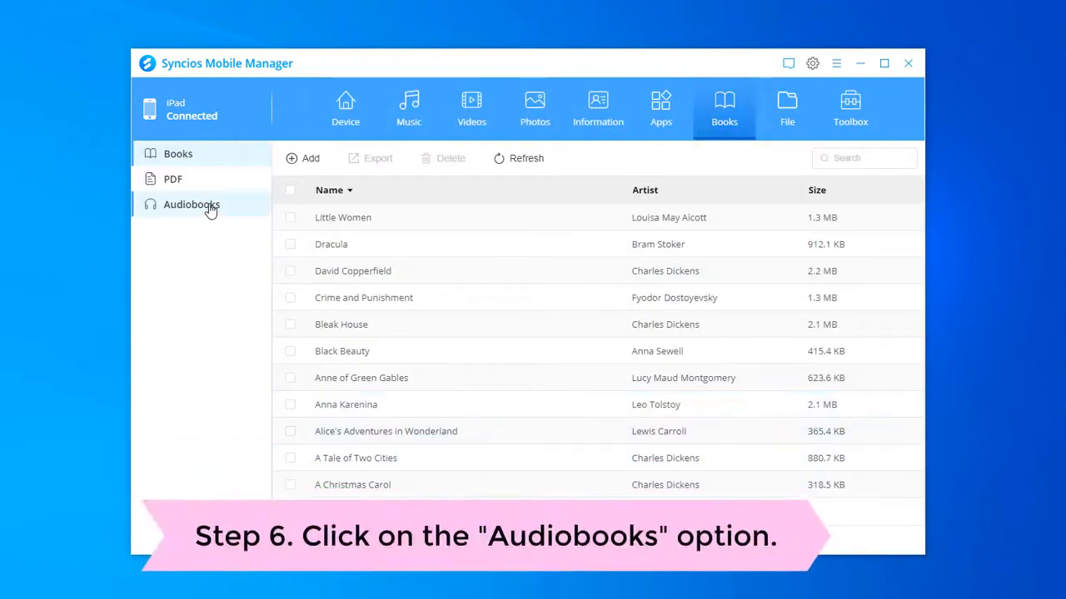
click(409, 108)
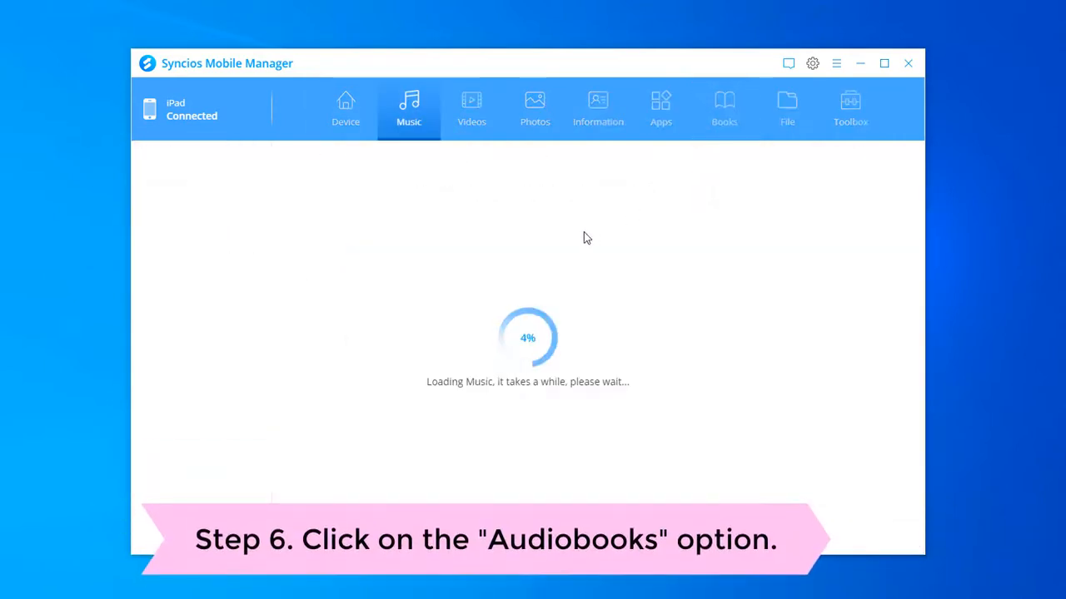
click(192, 229)
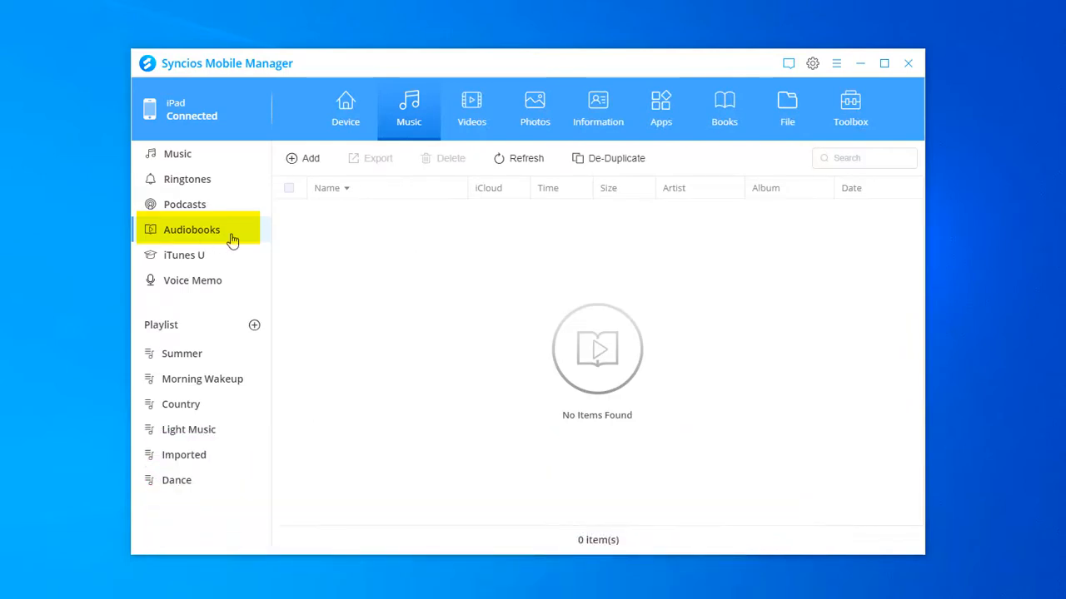
click(310, 158)
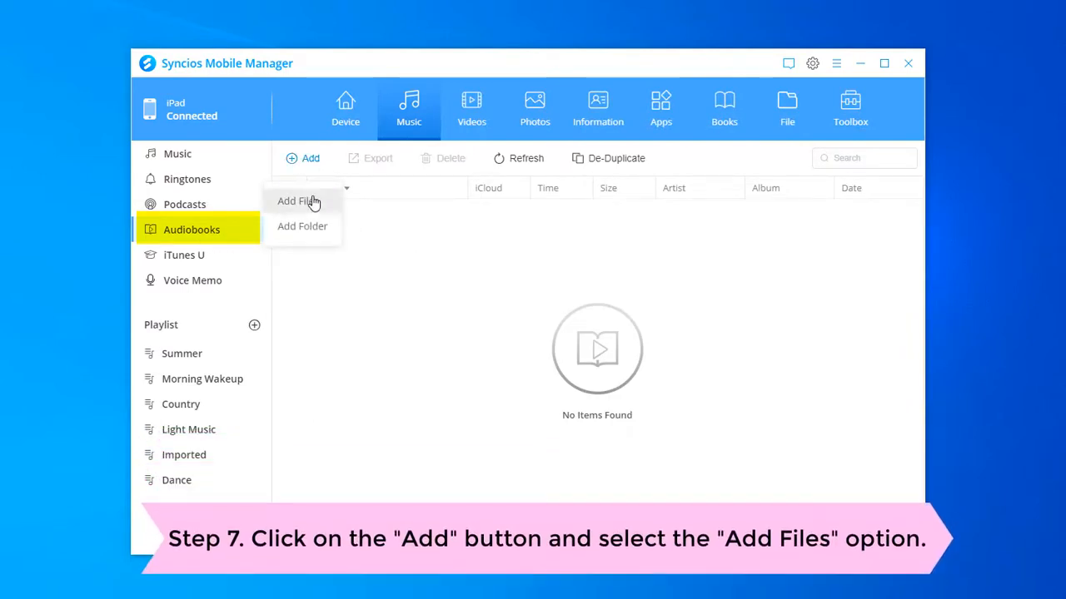
Add all six files from C:\media\audiobook to the iPad's Audiobooks.
click(298, 201)
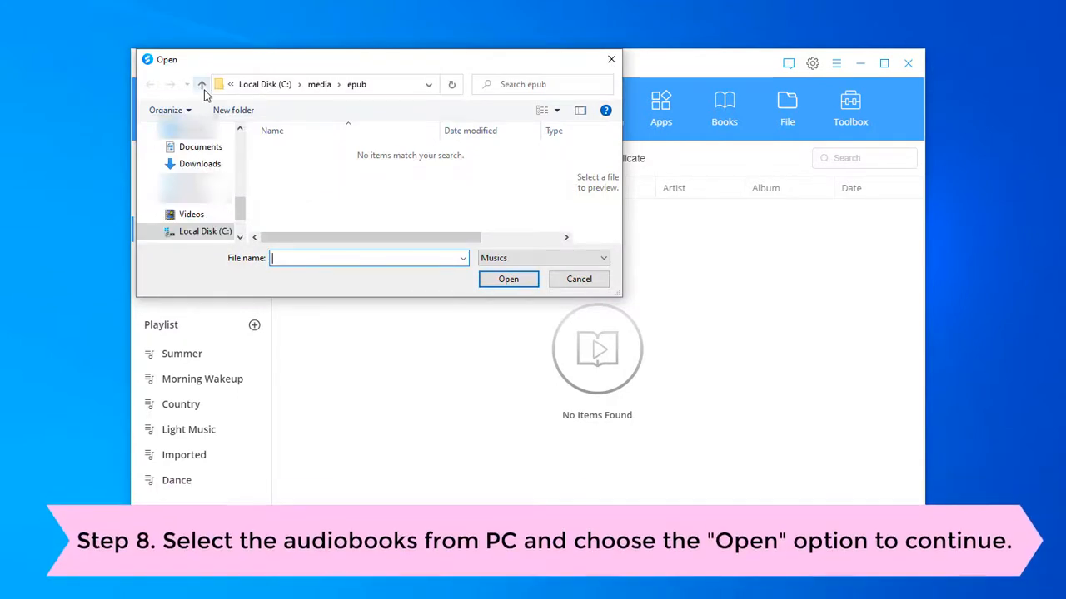
click(201, 84)
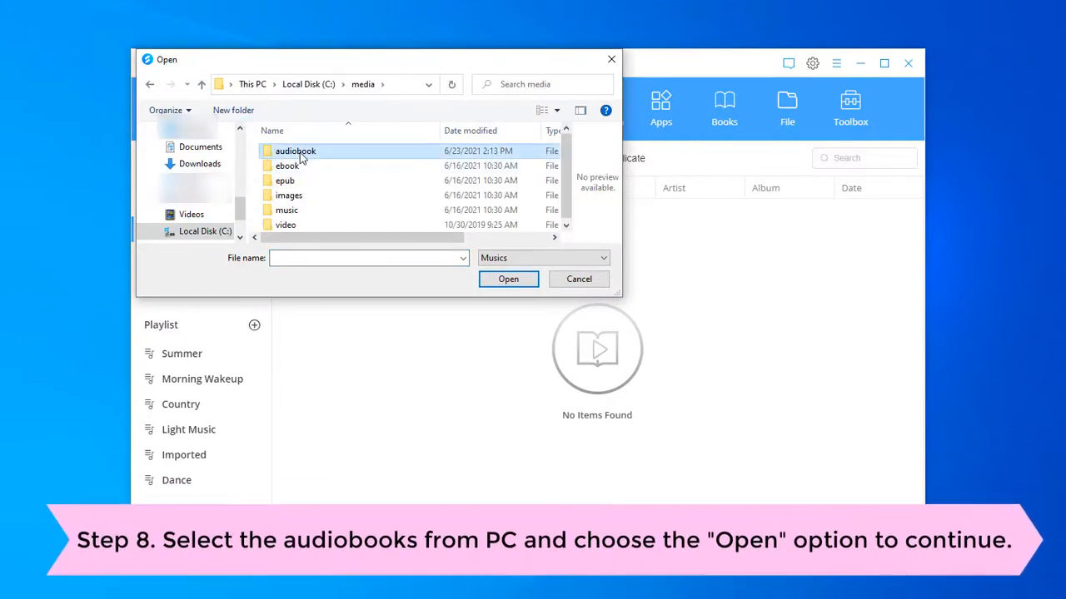
double_click(296, 151)
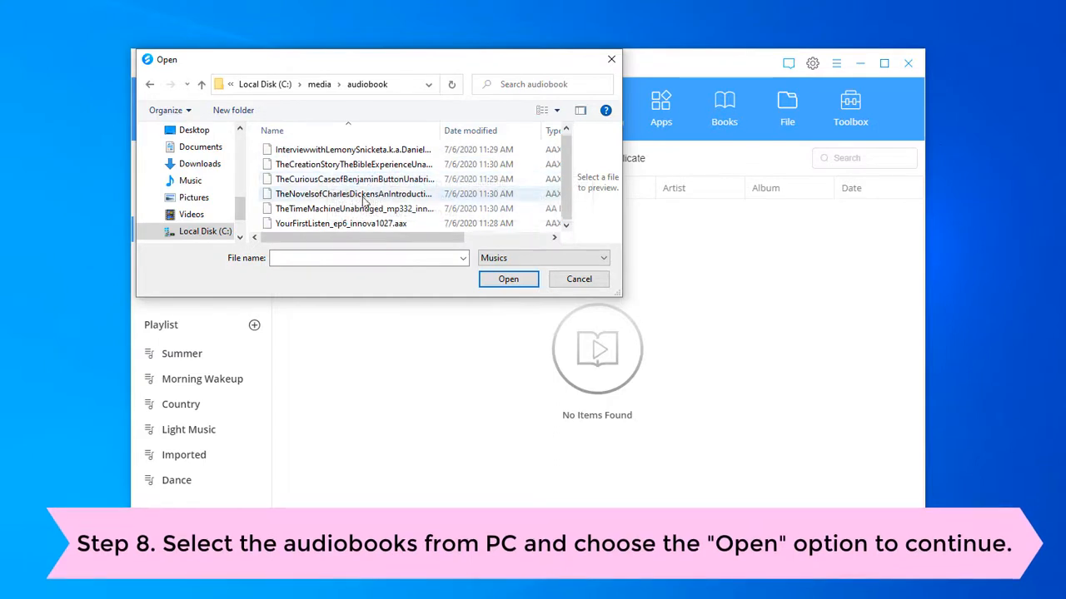
click(354, 209)
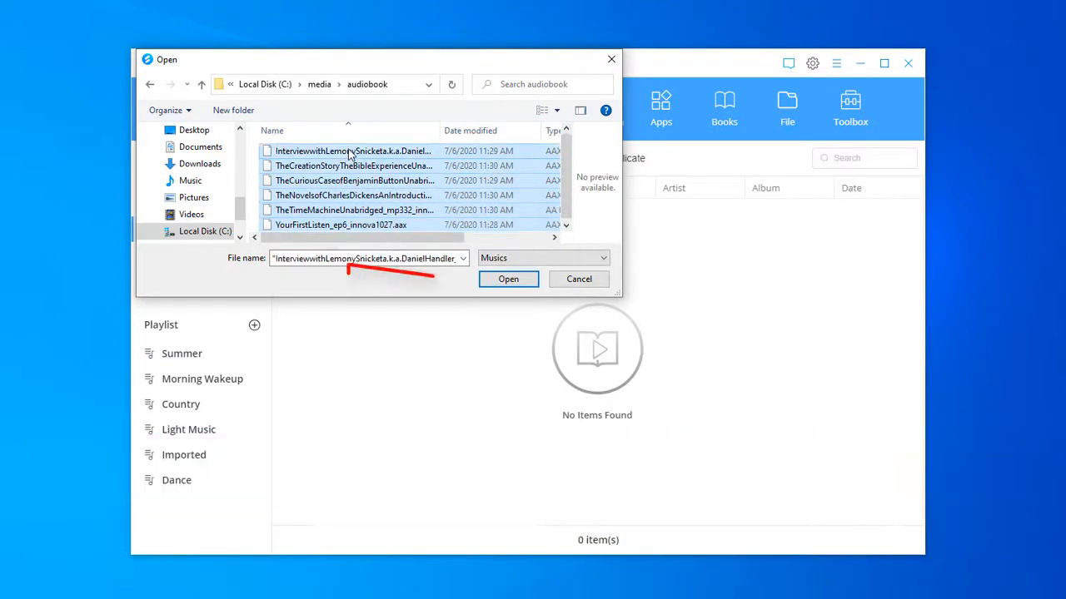
click(508, 279)
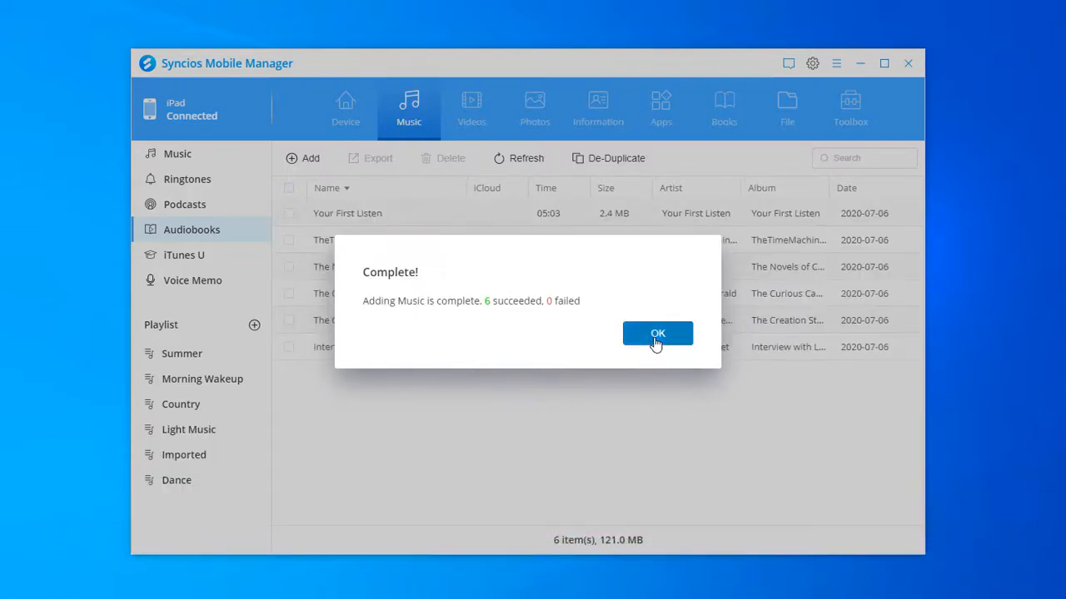
Confirm the Complete dialog showing 6 succeeded and 0 failed.
click(657, 333)
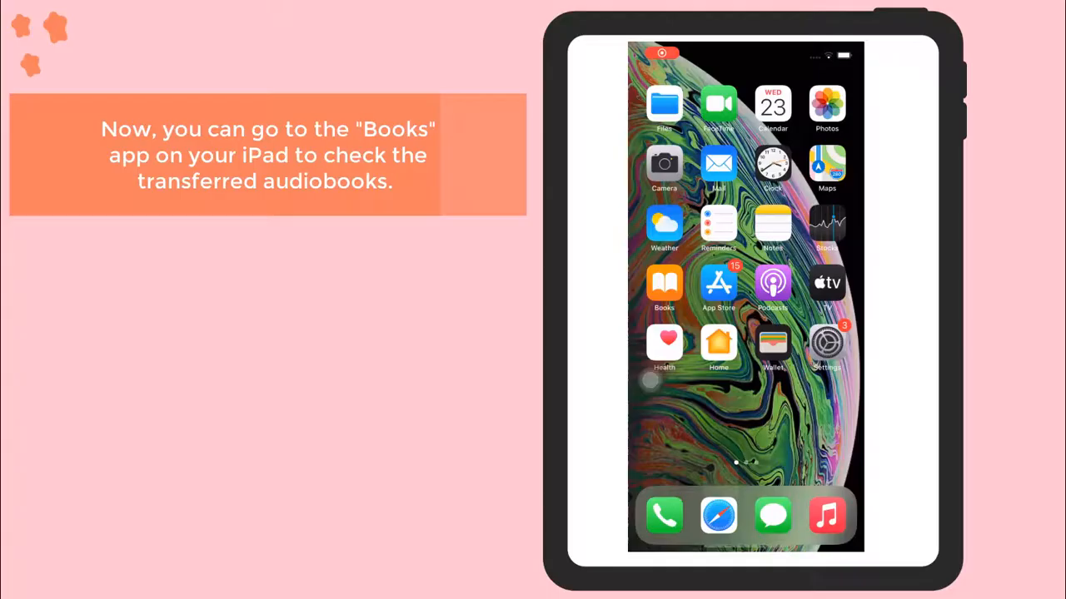
Open the Books app's Library Audiobooks collection and play Your First Listen.
click(665, 286)
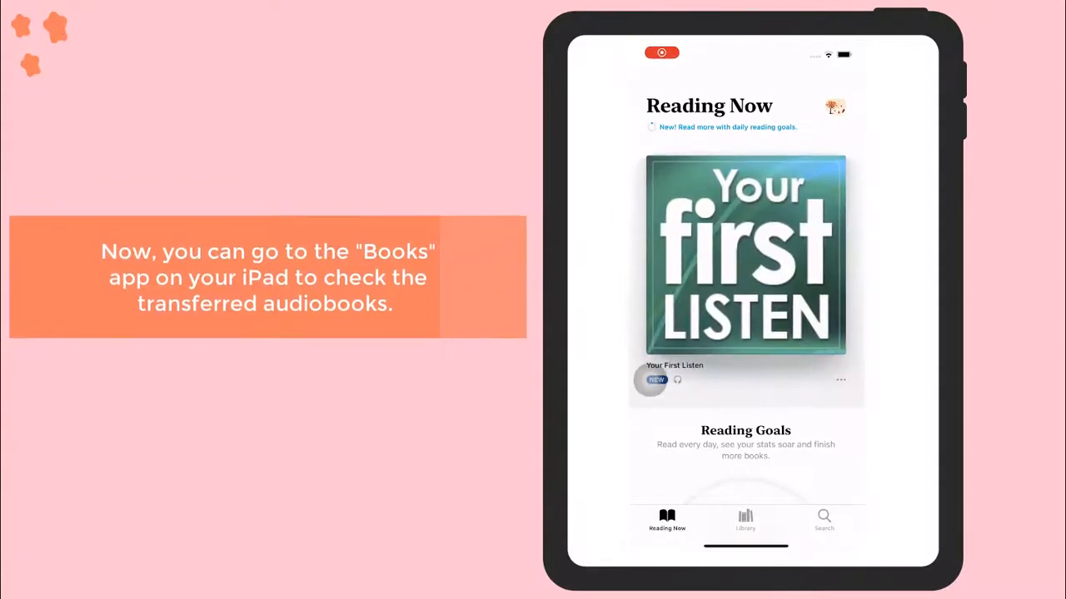
click(746, 523)
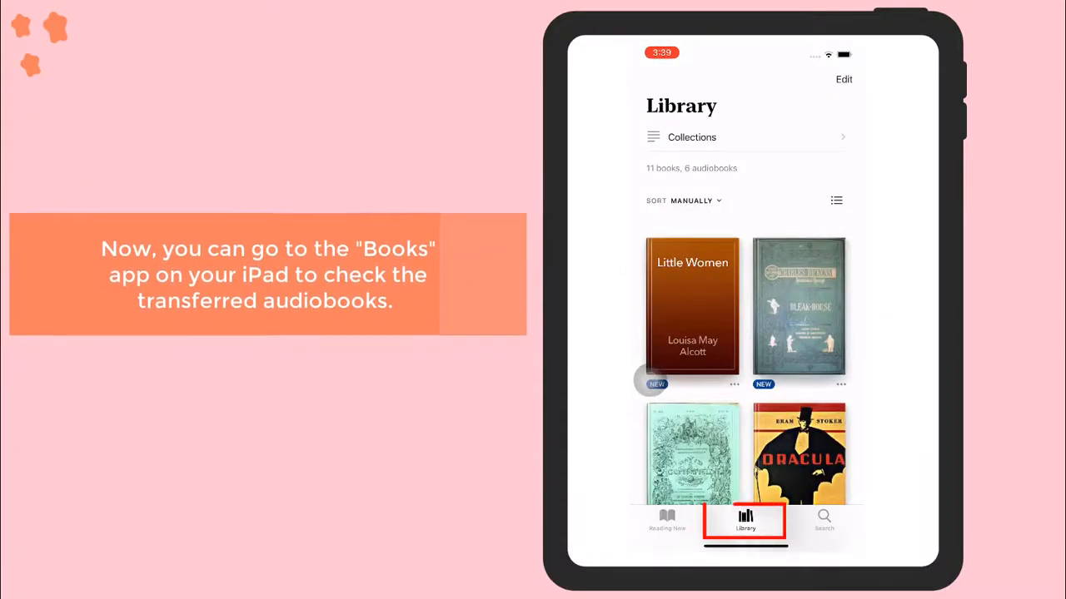
click(692, 137)
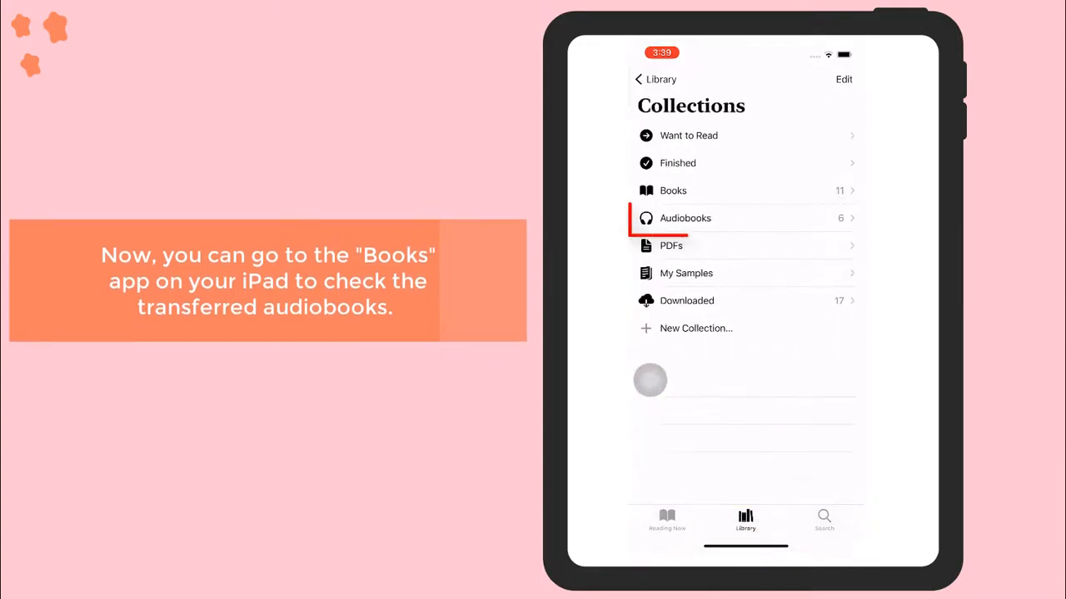
click(685, 218)
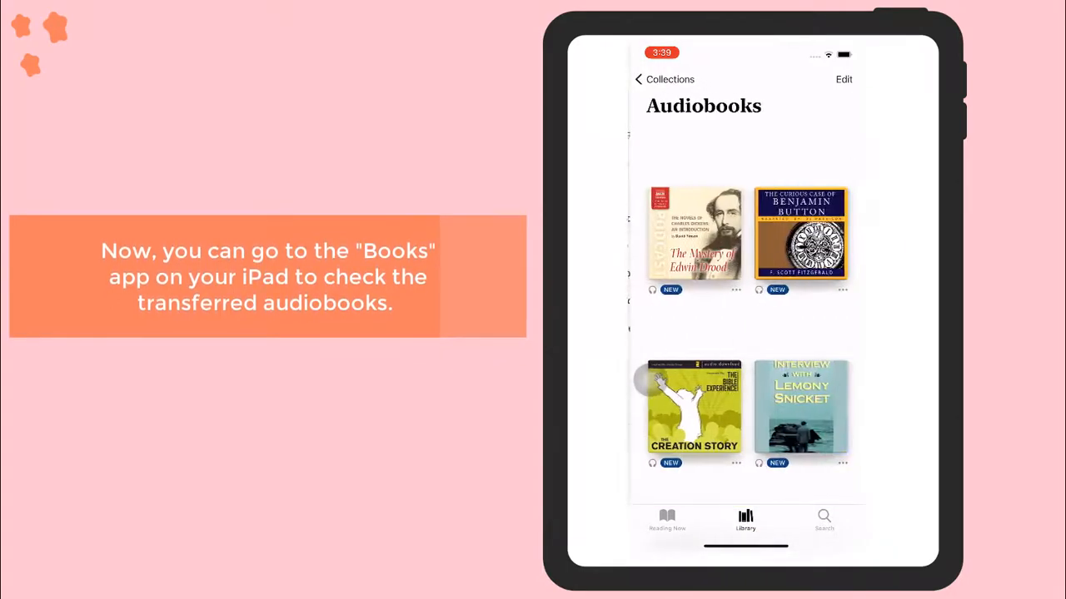
scroll(down, 3)
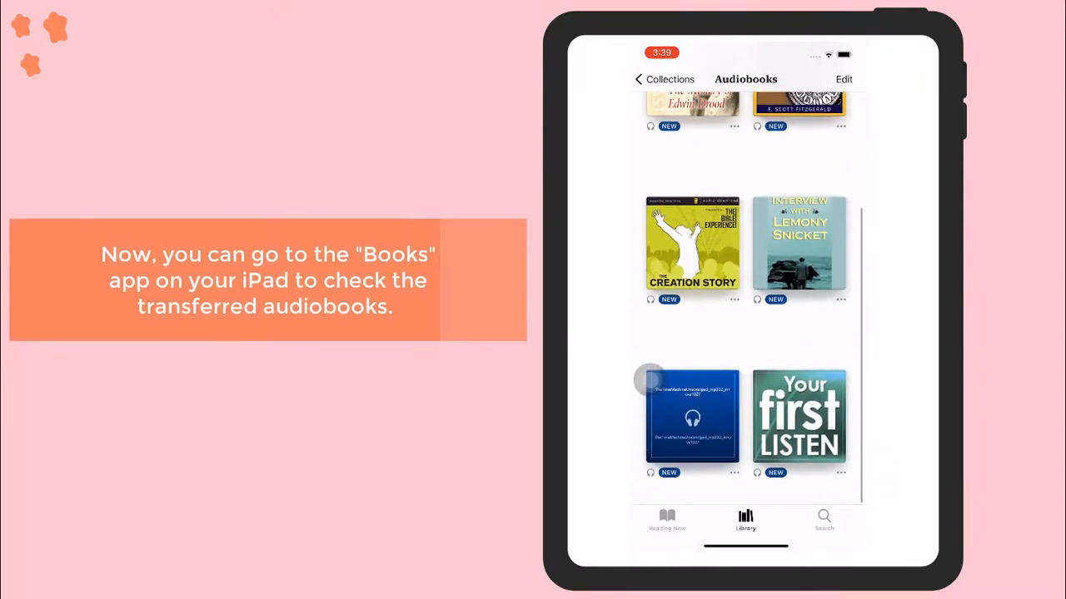
click(798, 416)
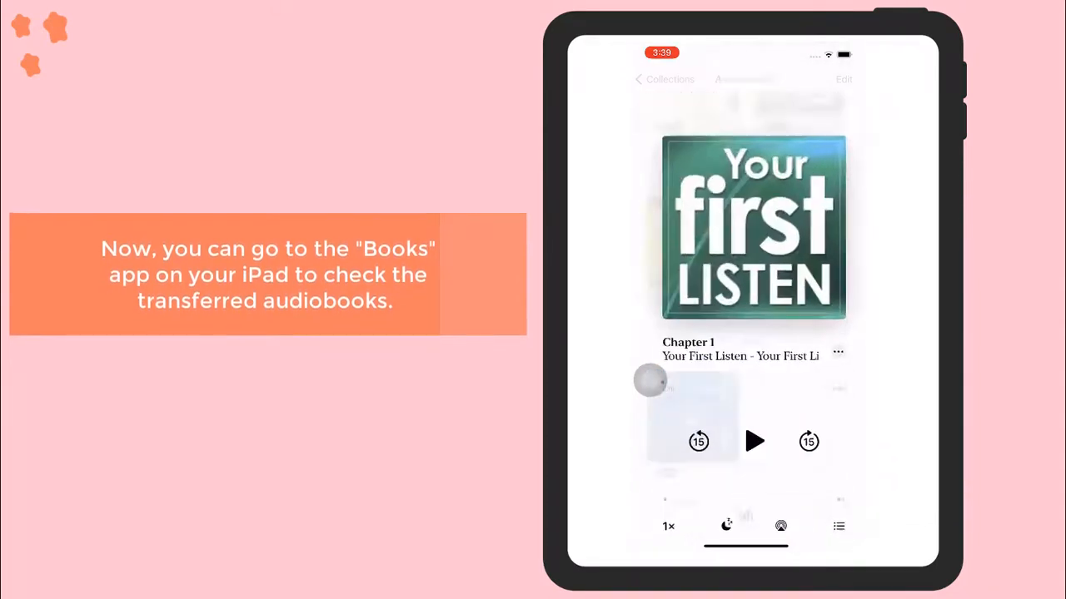